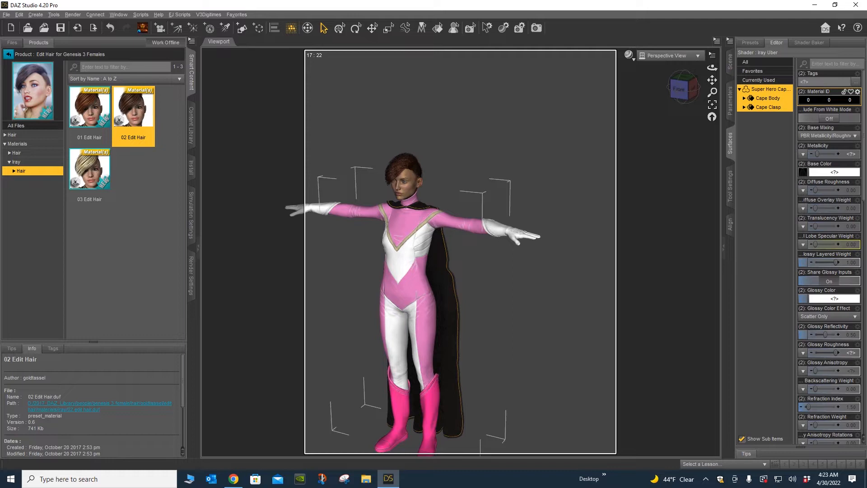
mouse_move(683, 89)
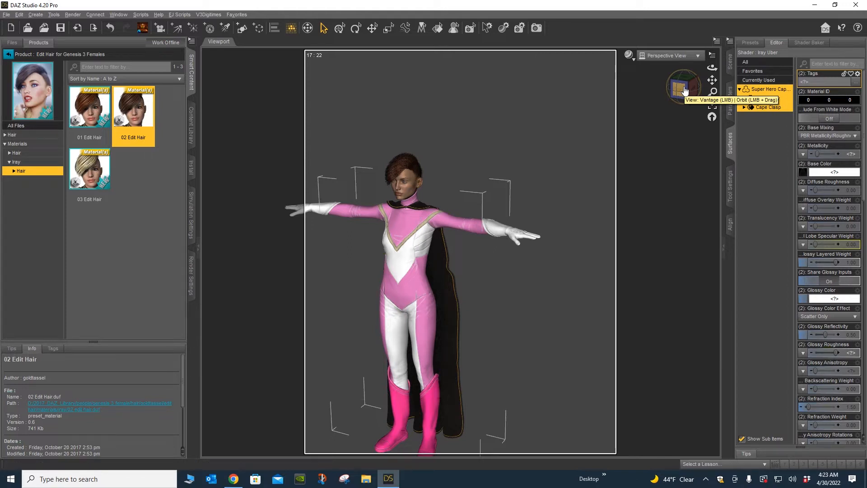
Show the Scene item list and switch the viewport to the Left view of the caped figure.
left_click(731, 59)
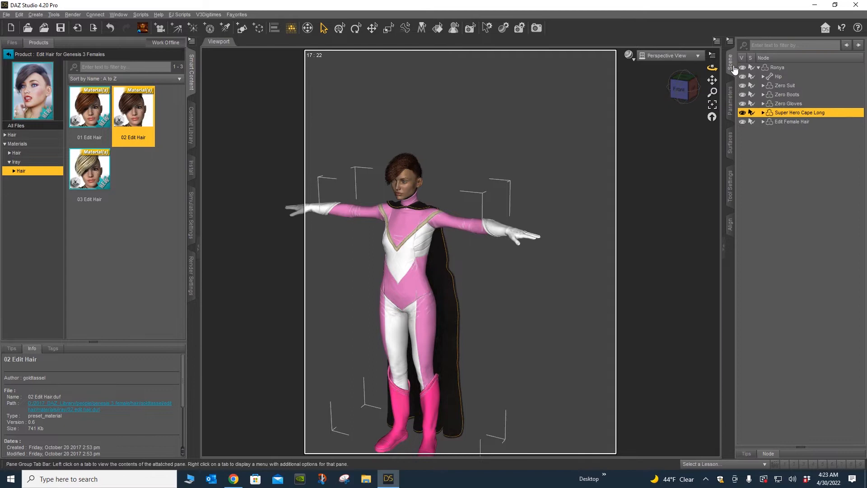
left_click(776, 67)
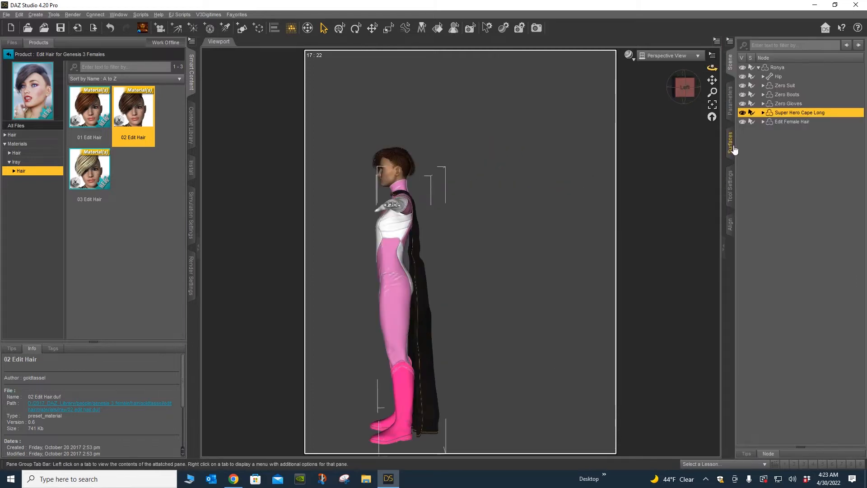
In the Surfaces pane, select the Cape Body material for editing.
left_click(729, 142)
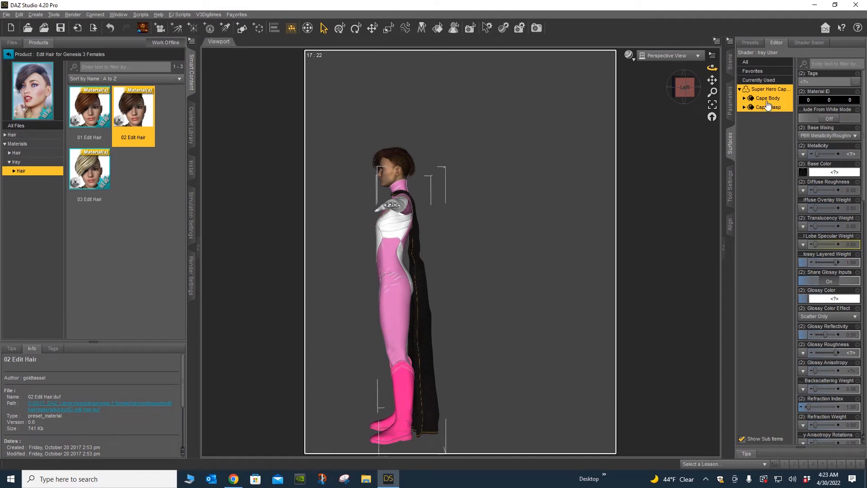
left_click(767, 98)
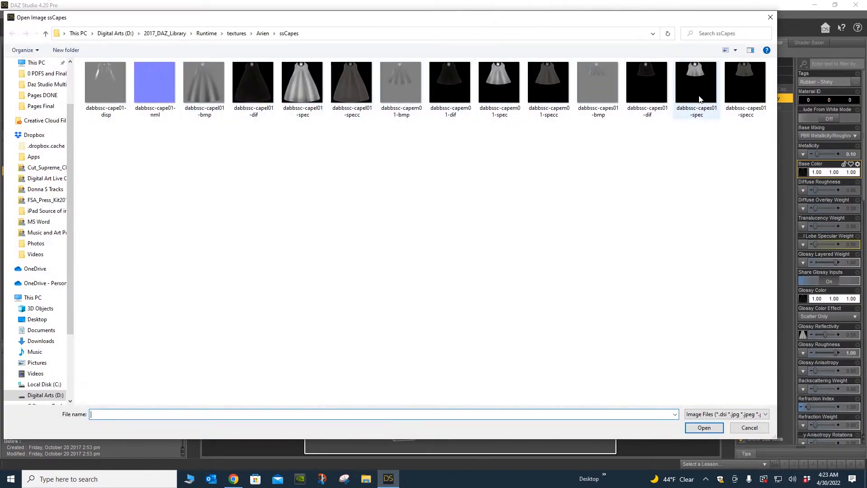
Cancel the image browser, then browse again and select dabbssc-capel01-dif for Base Color.
left_click(106, 84)
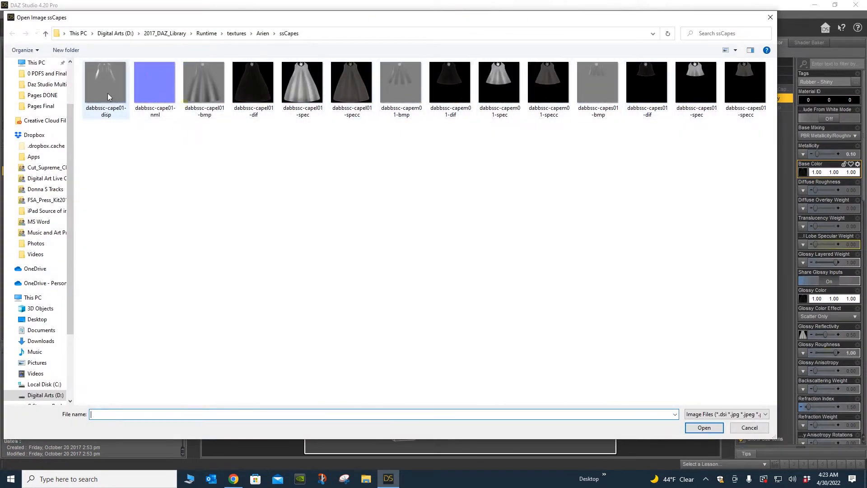
left_click(253, 83)
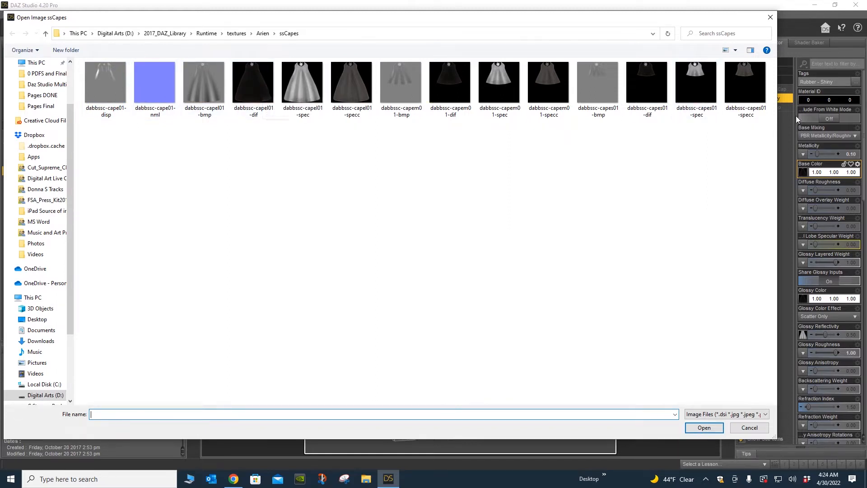
left_click(748, 427)
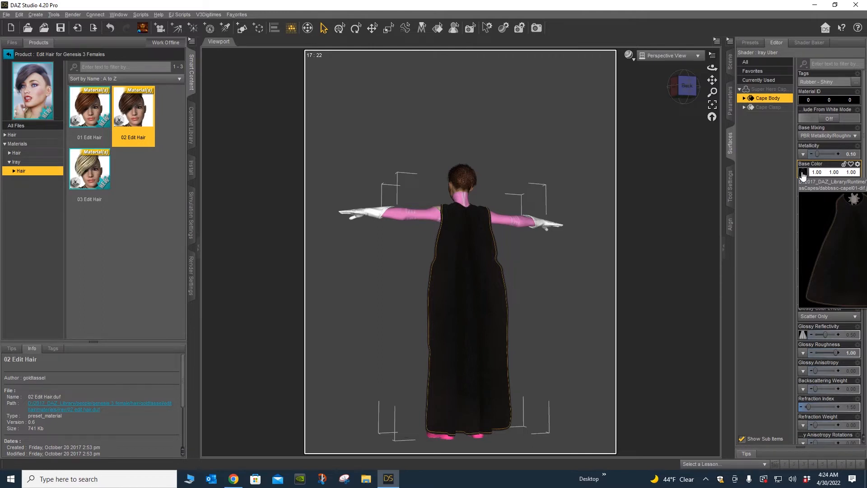
left_click(802, 172)
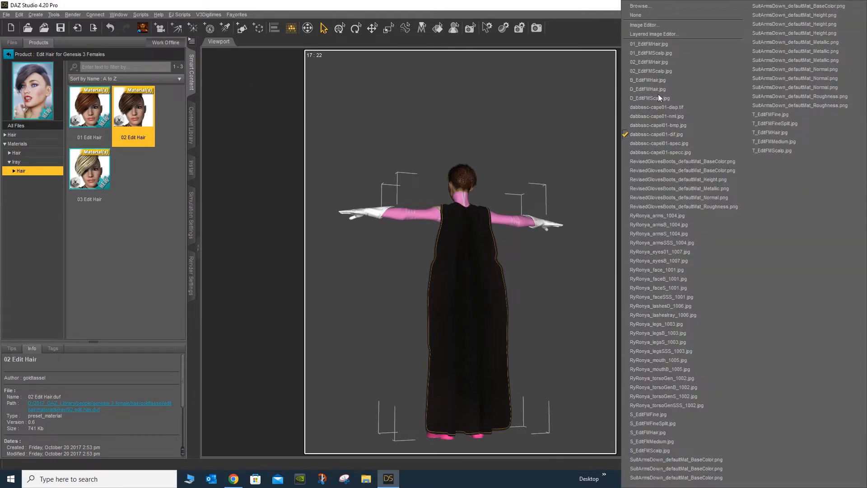
left_click(656, 134)
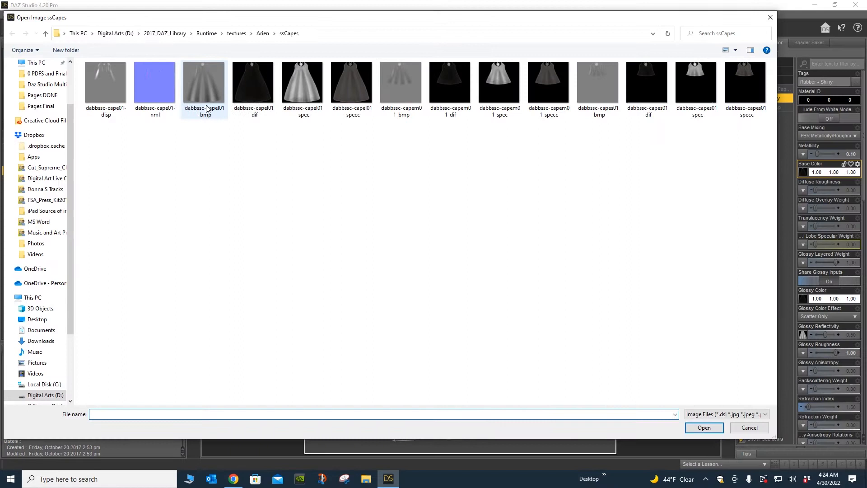
left_click(253, 84)
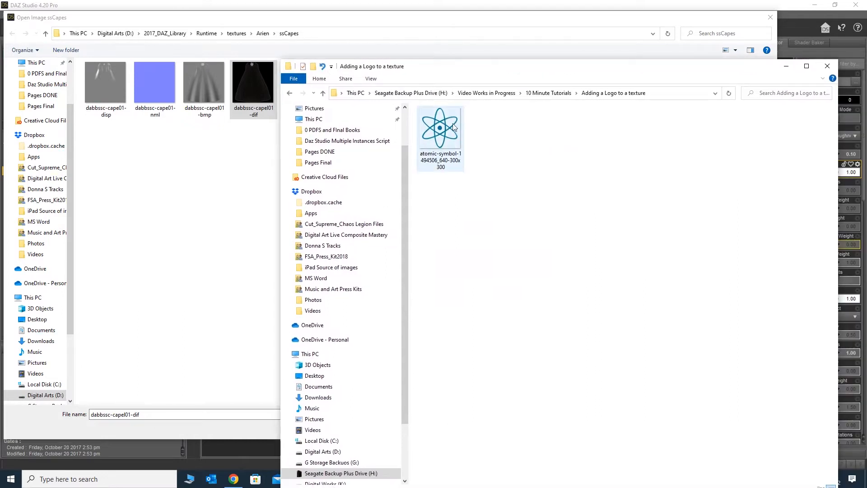
mouse_move(442, 138)
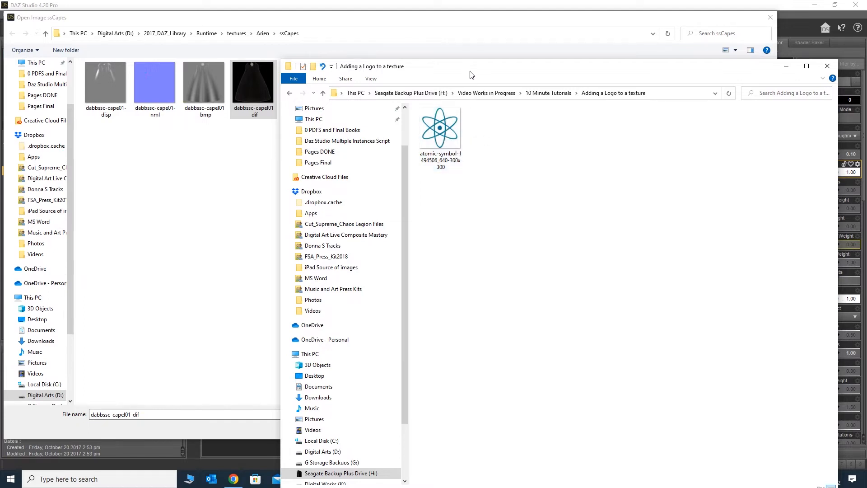
Copy dabbssc-capel01-dif into the Adding a Logo to a texture folder and open it in Photoshop.
right_click(253, 81)
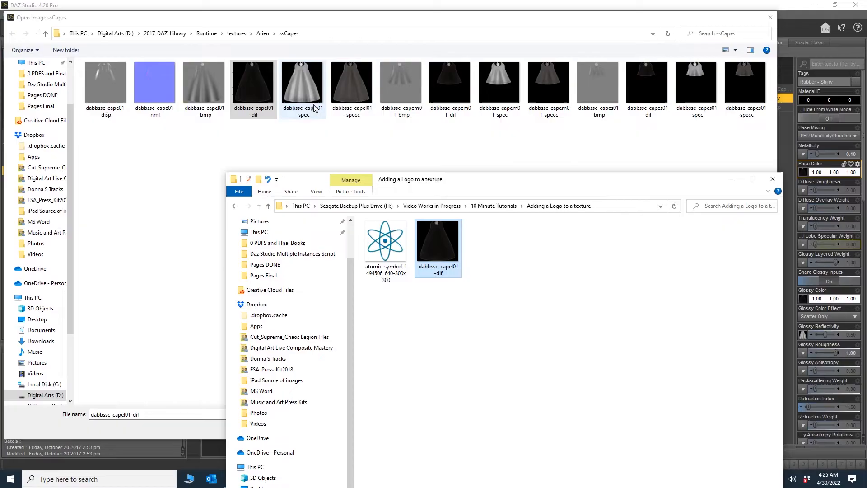
left_click(409, 478)
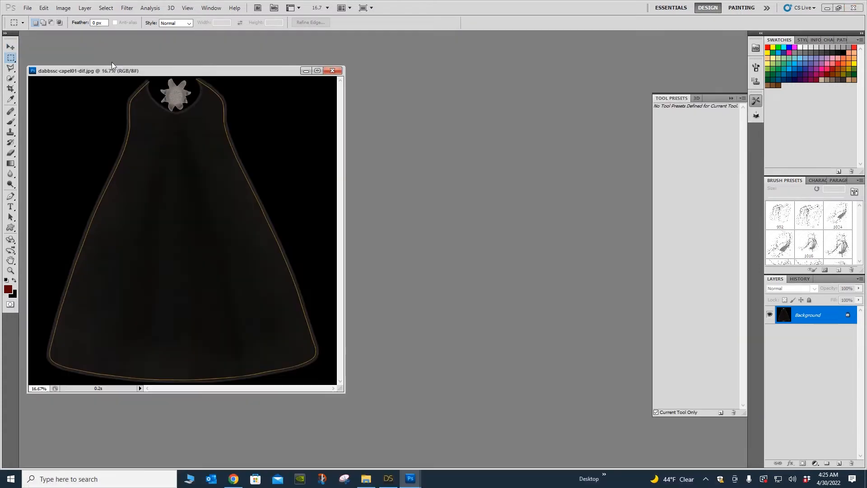
Bring the atomic symbol PNG into Photoshop, placing and enlarging its window beside the cape texture.
left_click_drag(87, 70, 110, 64)
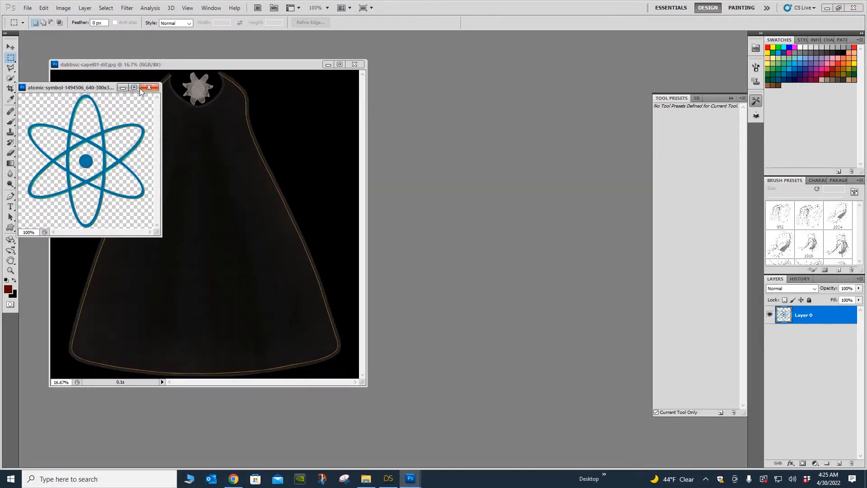
left_click_drag(69, 86, 434, 75)
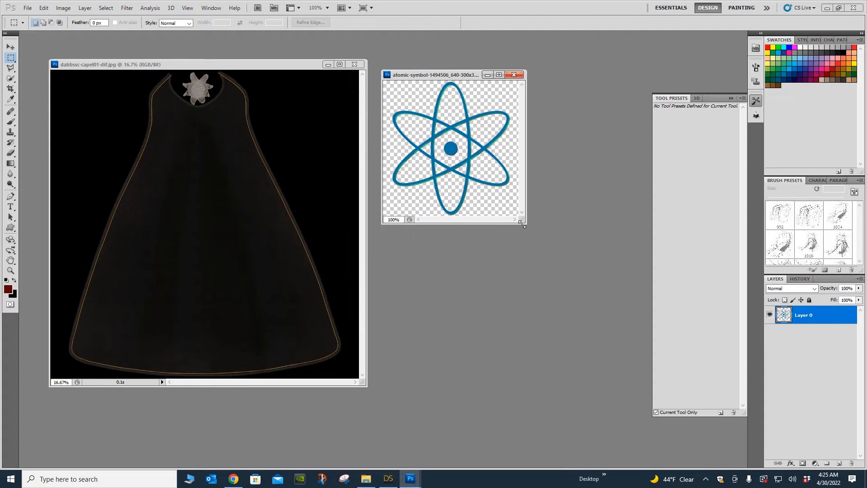
left_click_drag(522, 224, 641, 346)
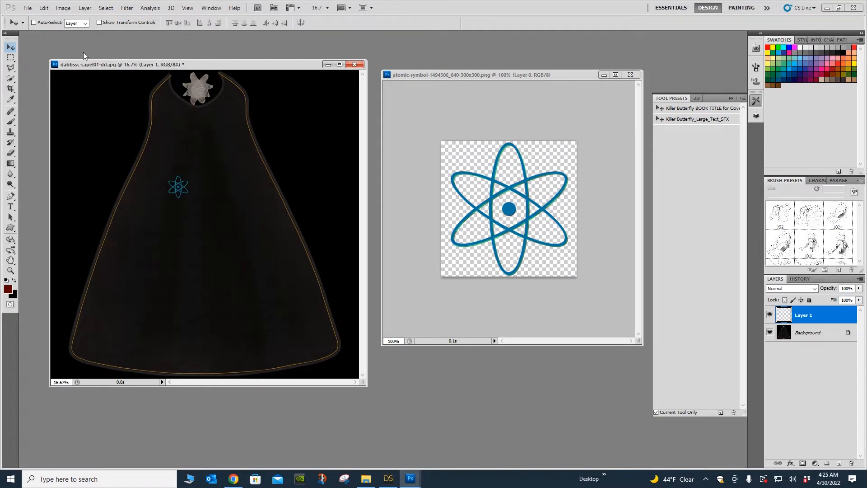
Free-transform the atomic symbol larger so it spans the middle of the cape texture.
key("Ctrl+t")
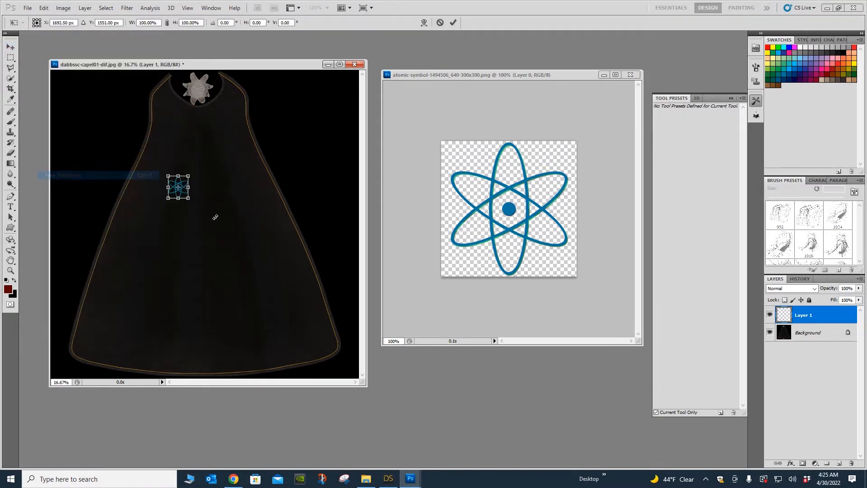
left_click_drag(187, 197, 295, 319)
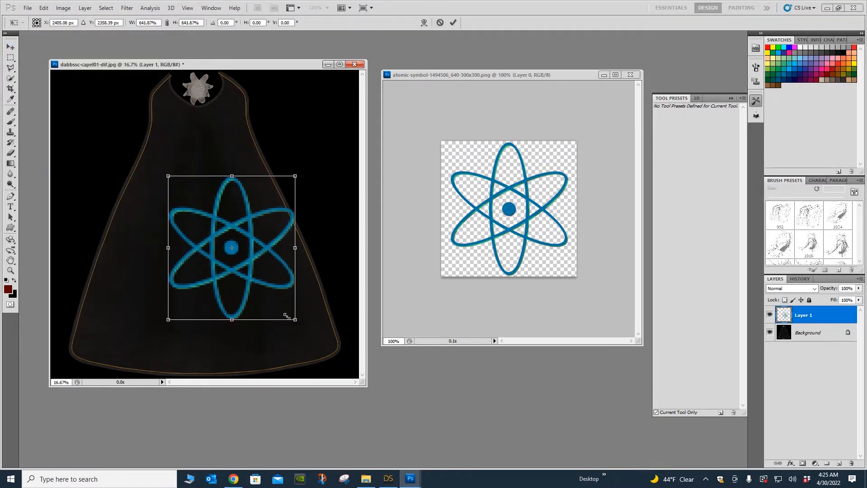
left_click_drag(232, 247, 200, 234)
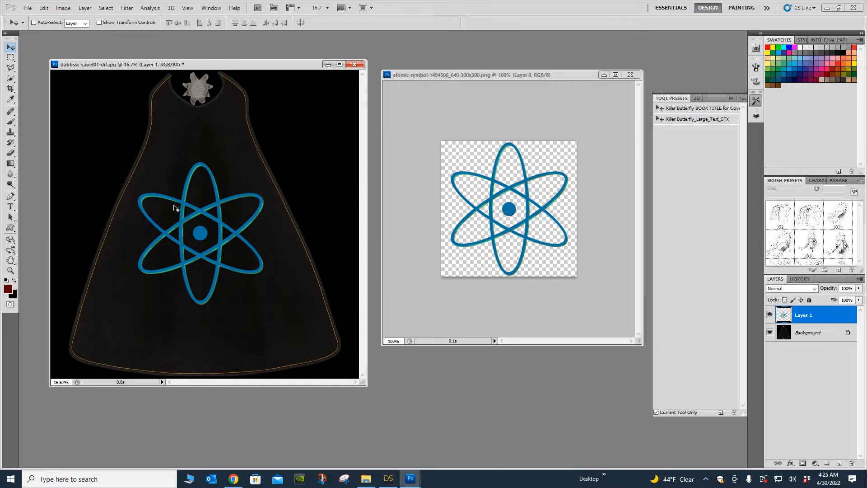
mouse_move(260, 192)
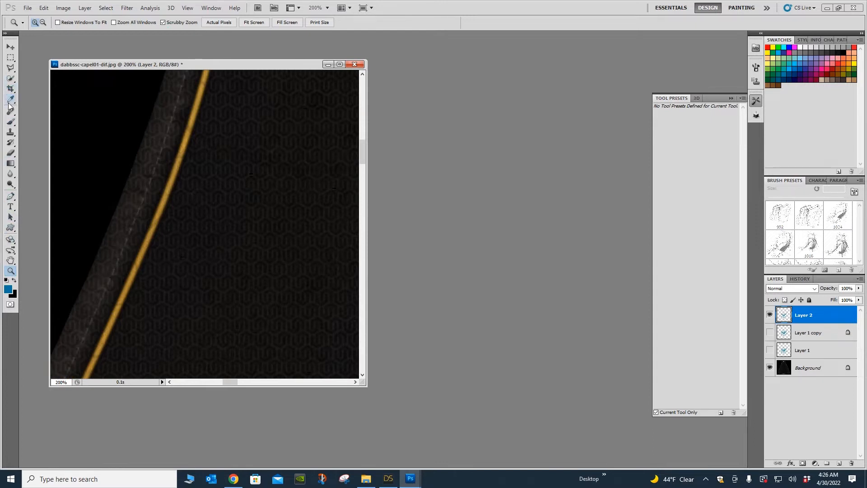
Sample the cape's gold trim and set a lighter, softer gold as the foreground colour.
left_click(10, 99)
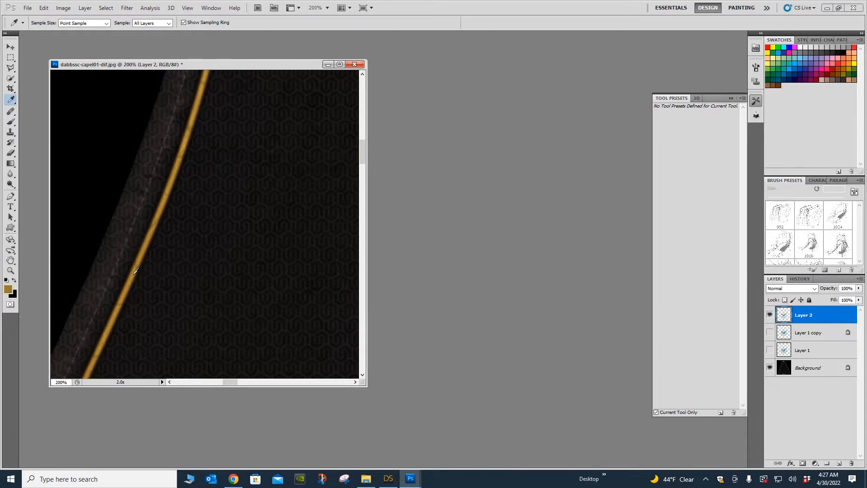
left_click(8, 287)
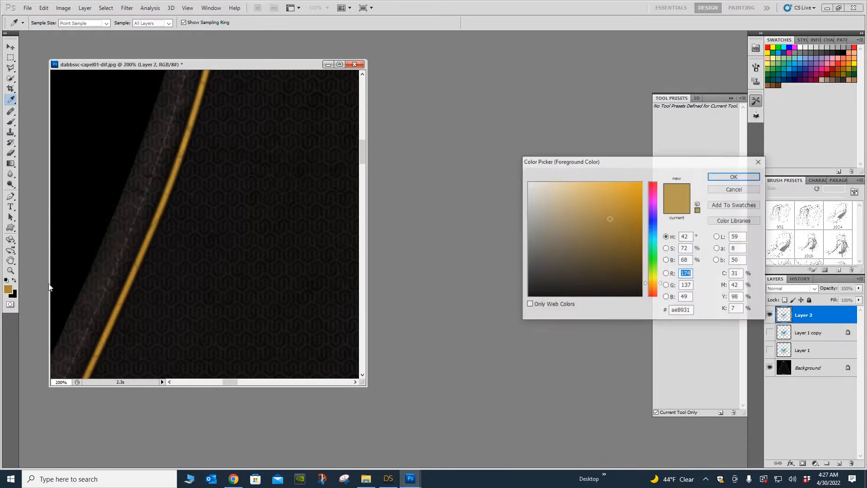
left_click(594, 197)
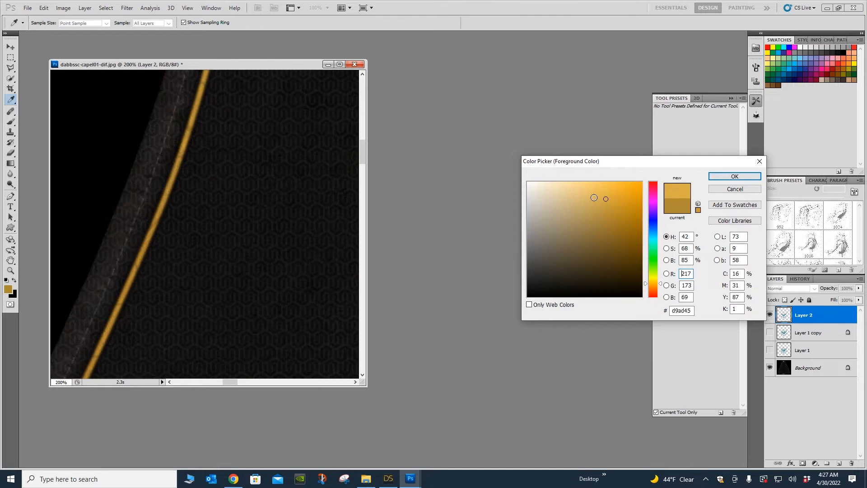
left_click(590, 203)
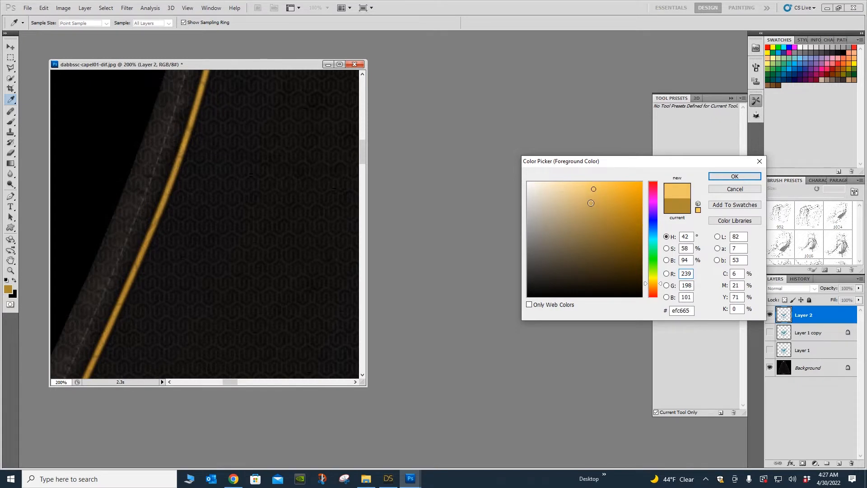
left_click(592, 198)
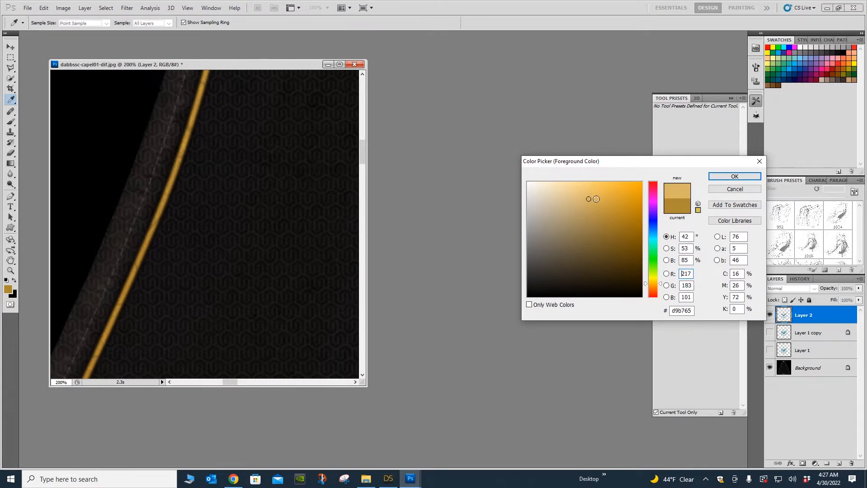
left_click(733, 175)
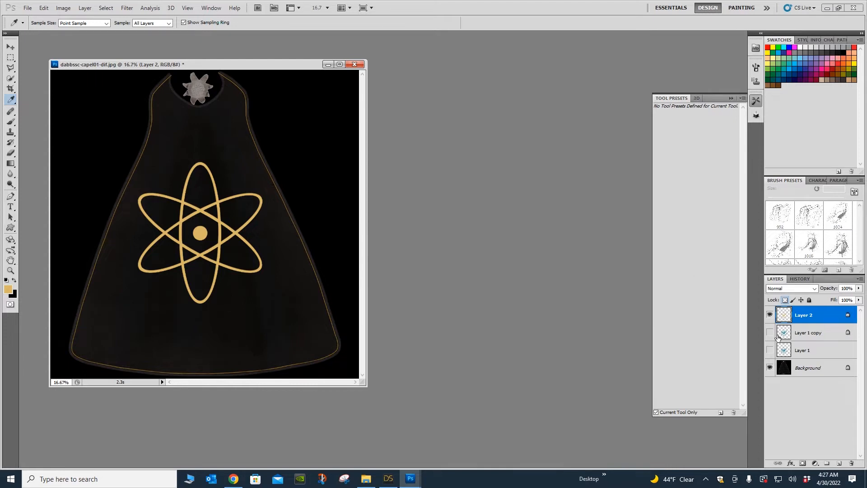
left_click(768, 315)
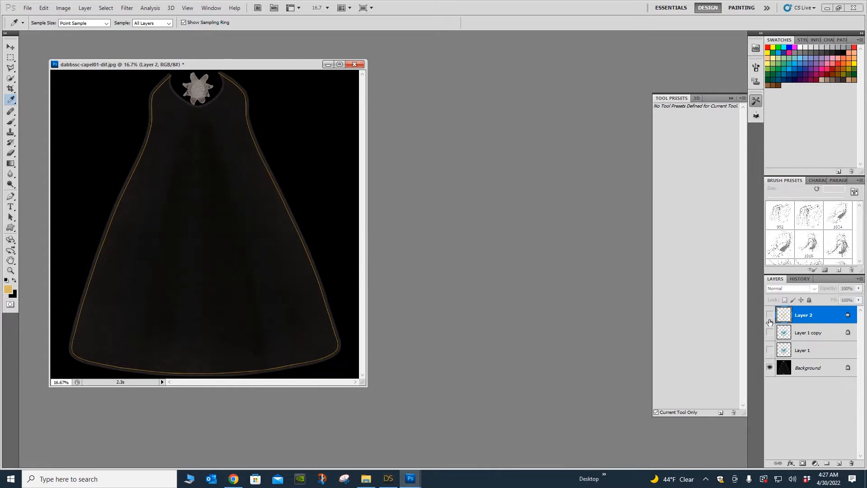
left_click(768, 315)
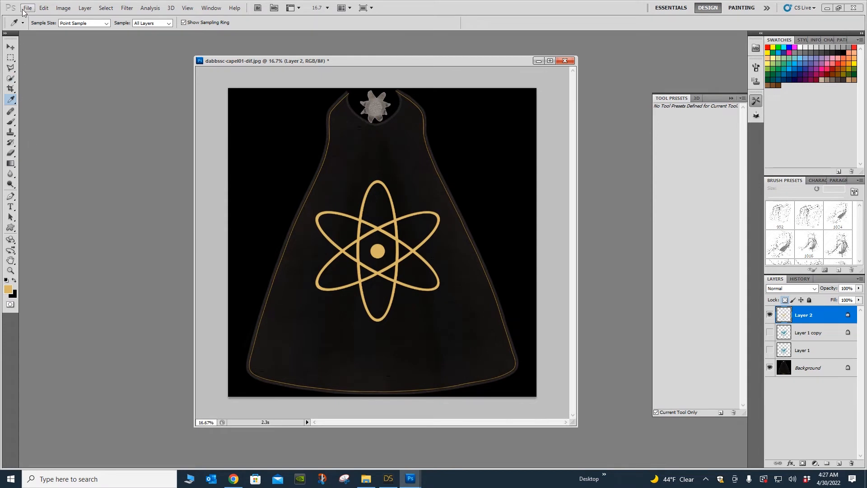
Save As a layered Photoshop PSD in the Adding a Logo folder.
left_click(27, 7)
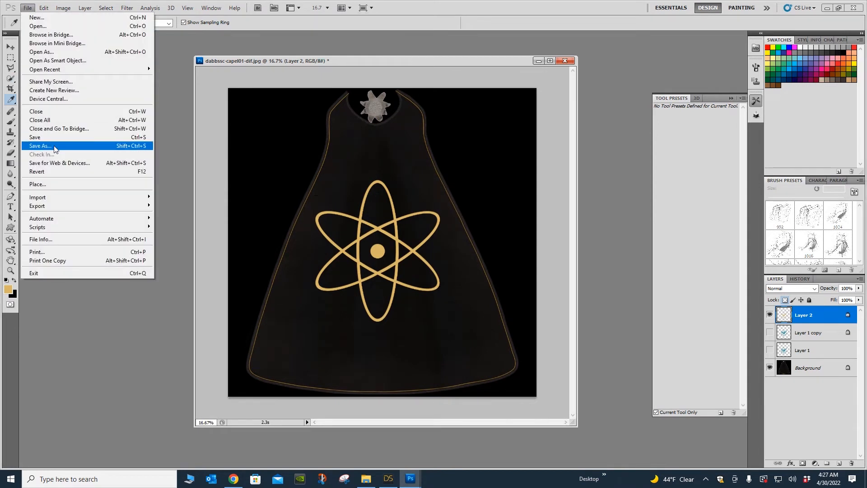
left_click(40, 145)
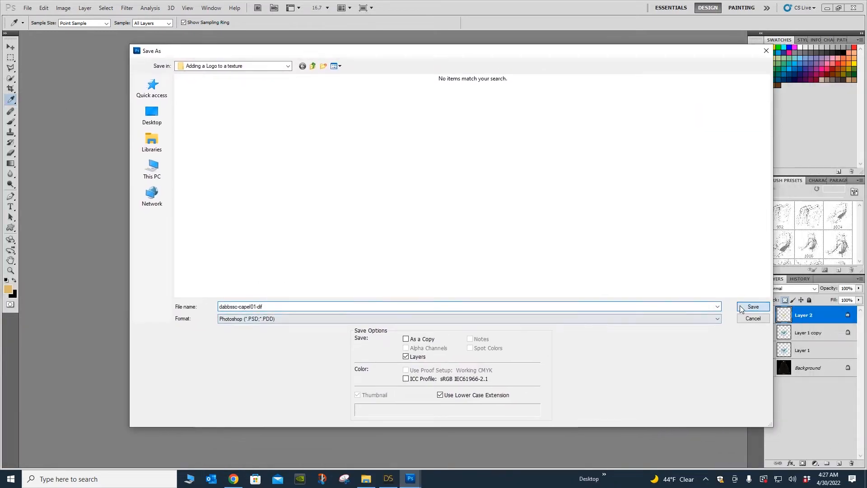
left_click(752, 307)
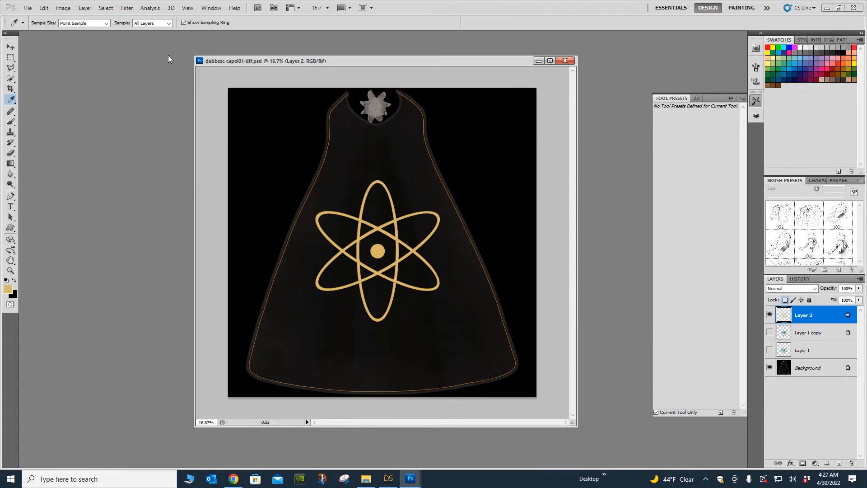
Save As JPEG named dabbssc-capel01-dif_EDIT 01 at maximum quality.
left_click(27, 7)
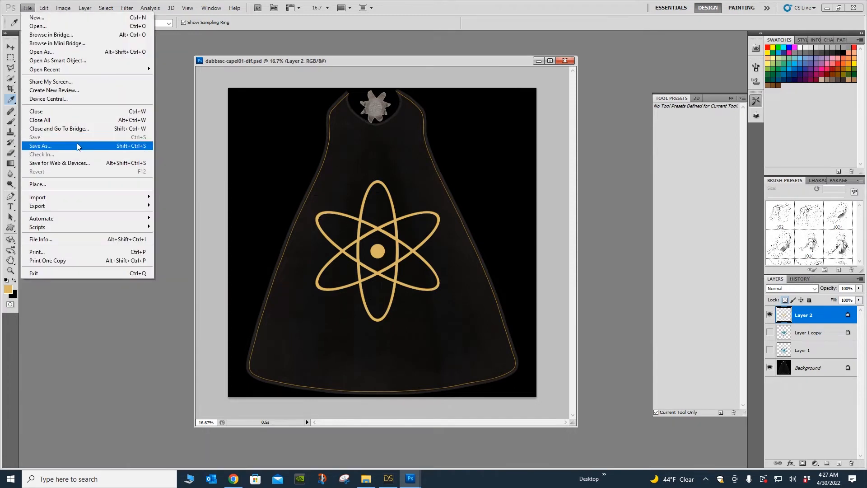
left_click(40, 145)
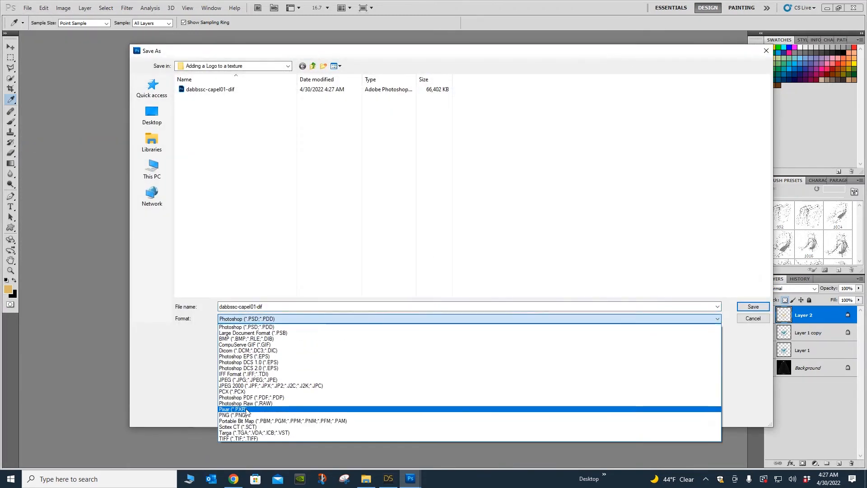
left_click(233, 380)
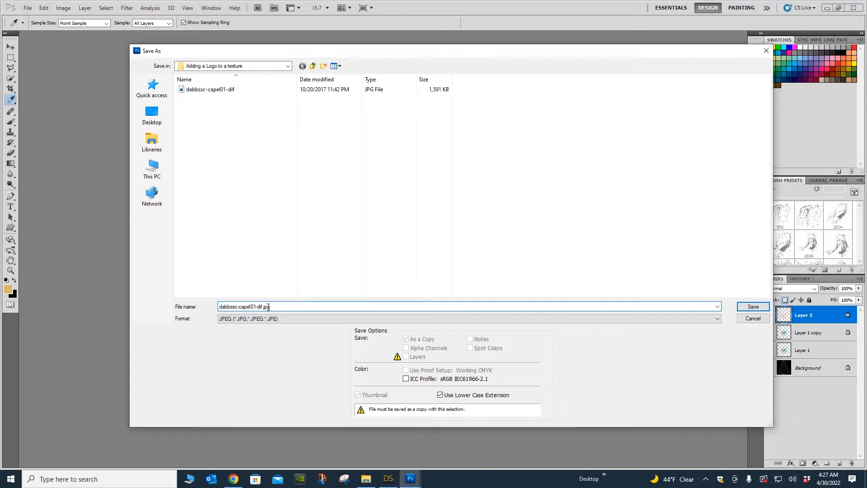
type("_EDIT 01")
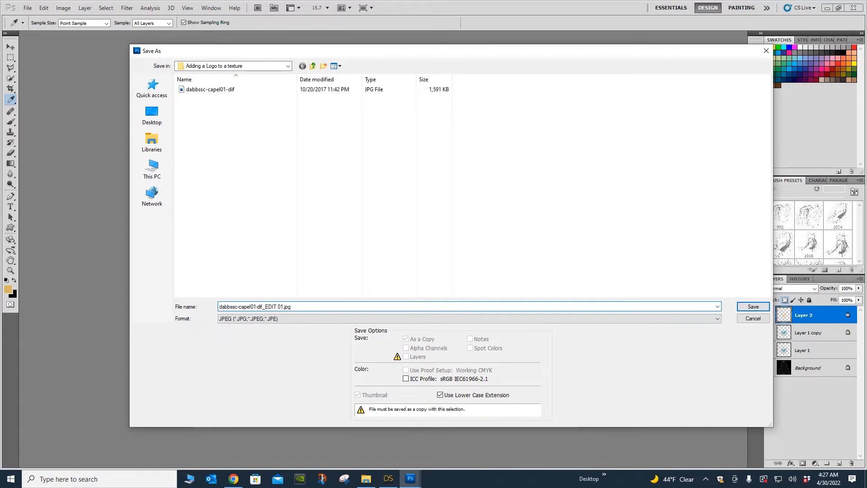
left_click(751, 306)
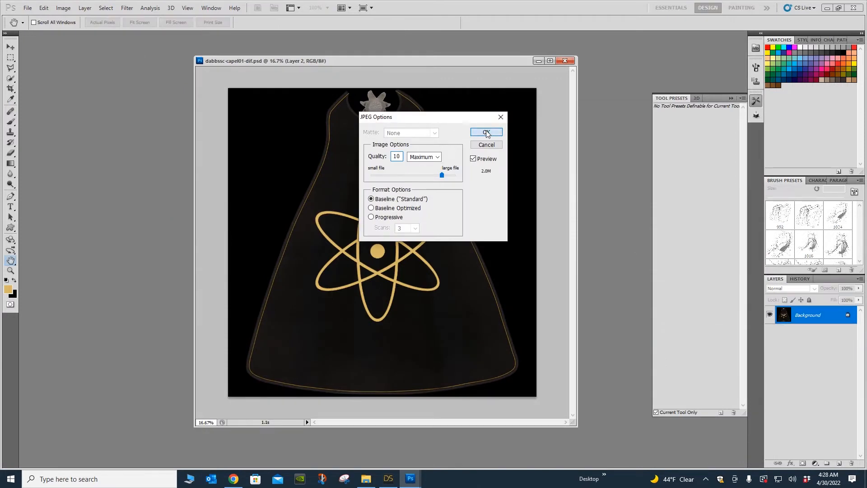
left_click(486, 133)
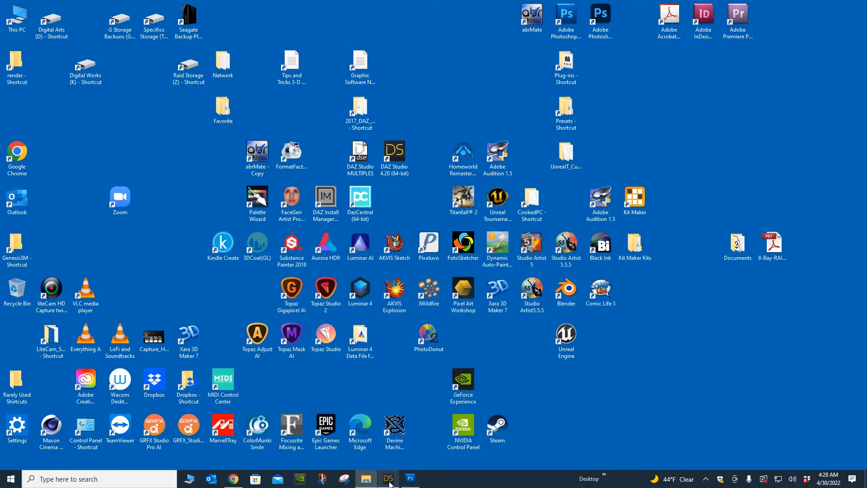
Back in DAZ Studio, load dabbssc-capel01-dif_EDIT 01 as the cape's Base Color map.
left_click(388, 478)
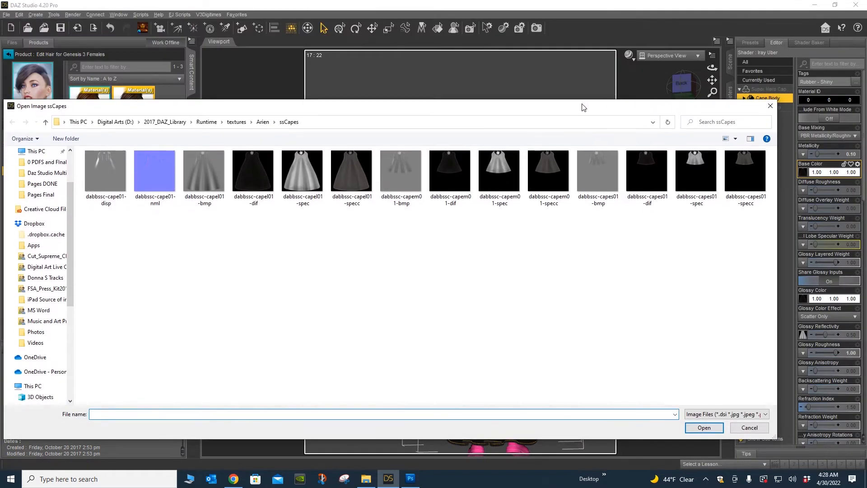
left_click(748, 427)
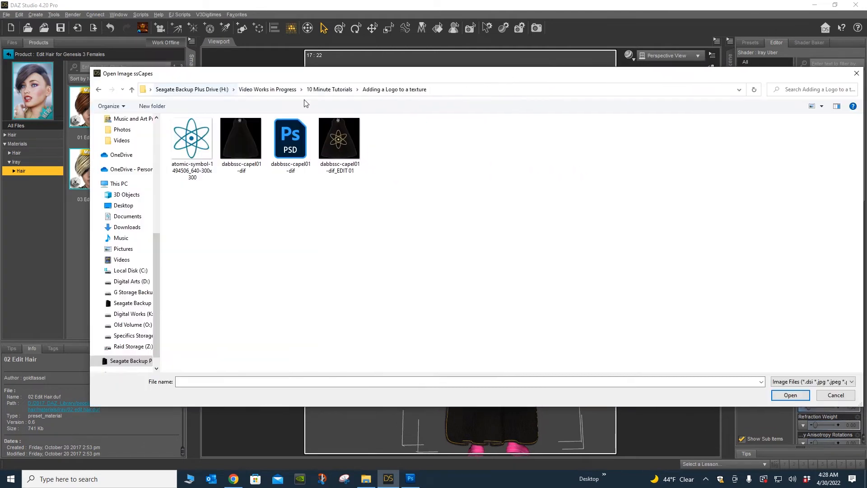
left_click(241, 138)
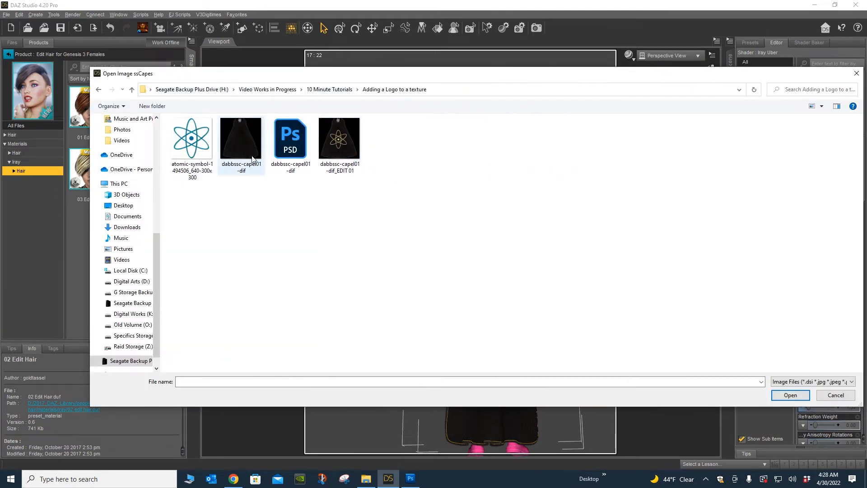
mouse_move(238, 148)
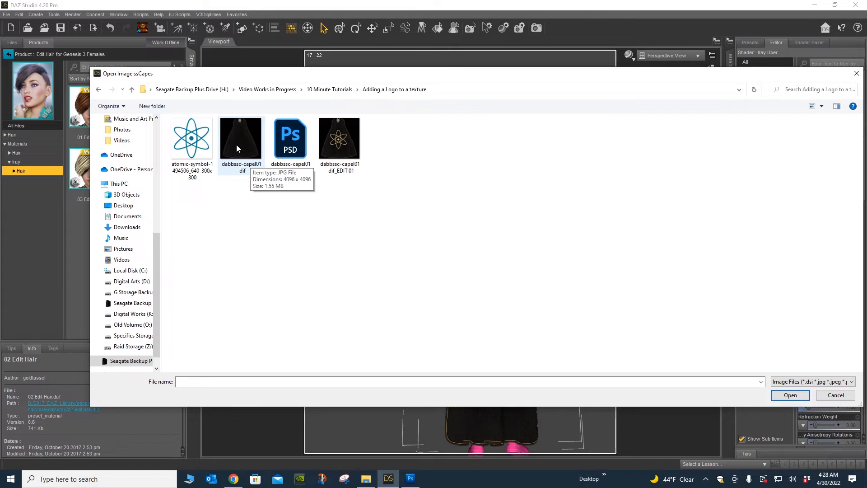
left_click(339, 137)
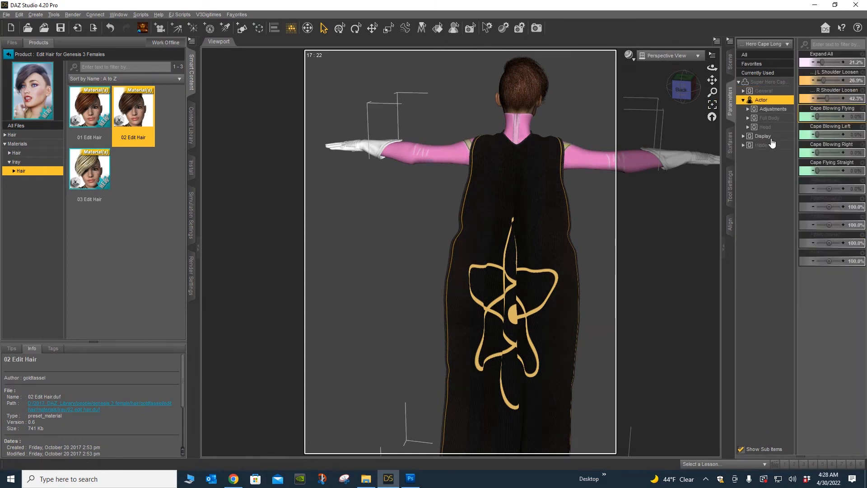
Show the Scene list with Super Hero Cape Long and nudge a slider to reshape the cape.
left_click(772, 109)
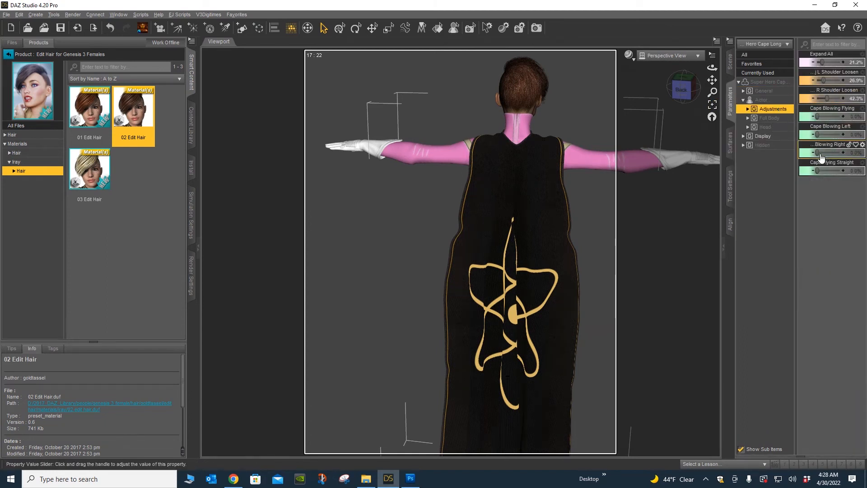
left_click_drag(816, 170, 851, 170)
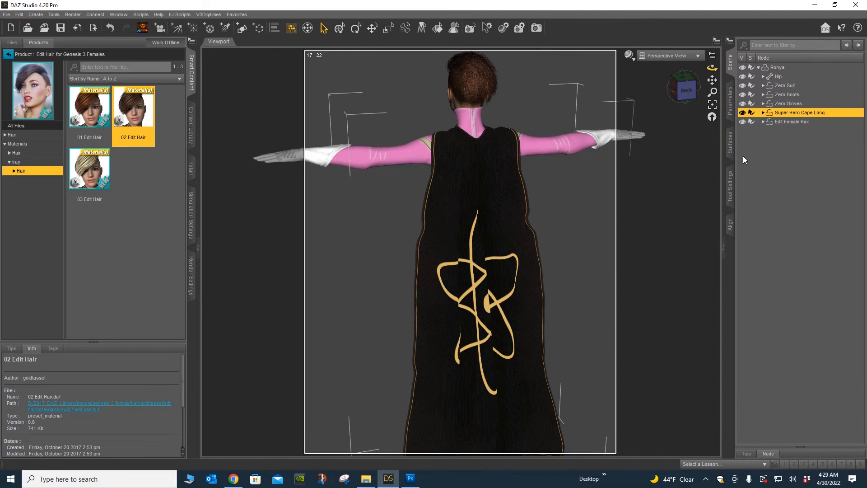
Duplicate the gold atom layer, shrink the copy, and place it below the cape's neckline.
left_click(409, 478)
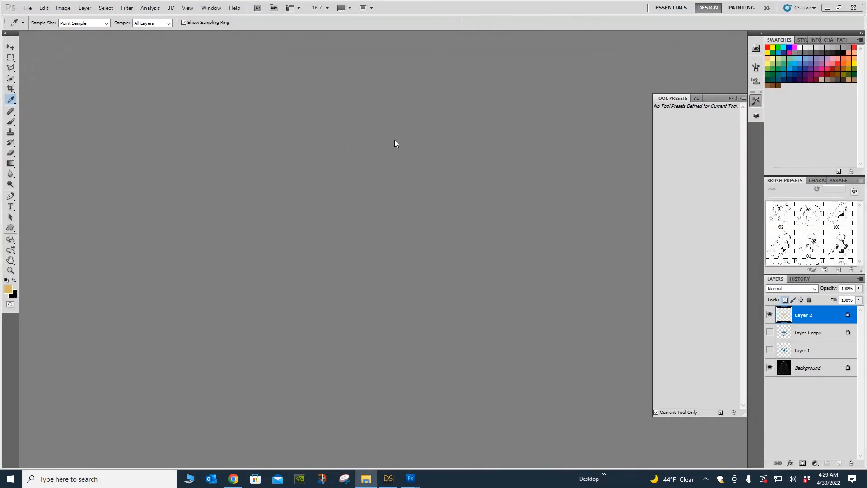
left_click(211, 7)
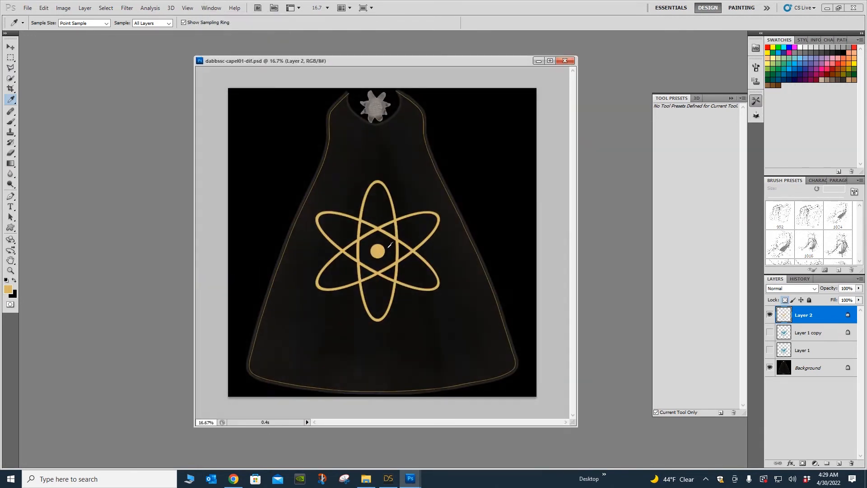
mouse_move(304, 204)
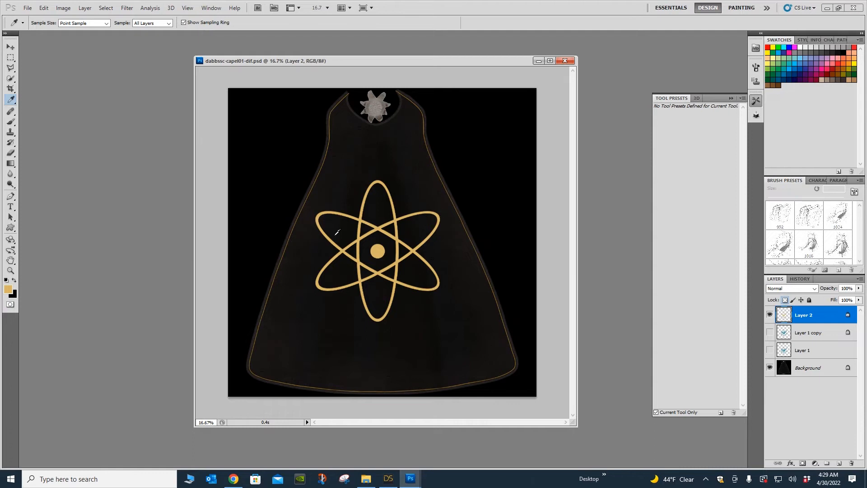
left_click(10, 36)
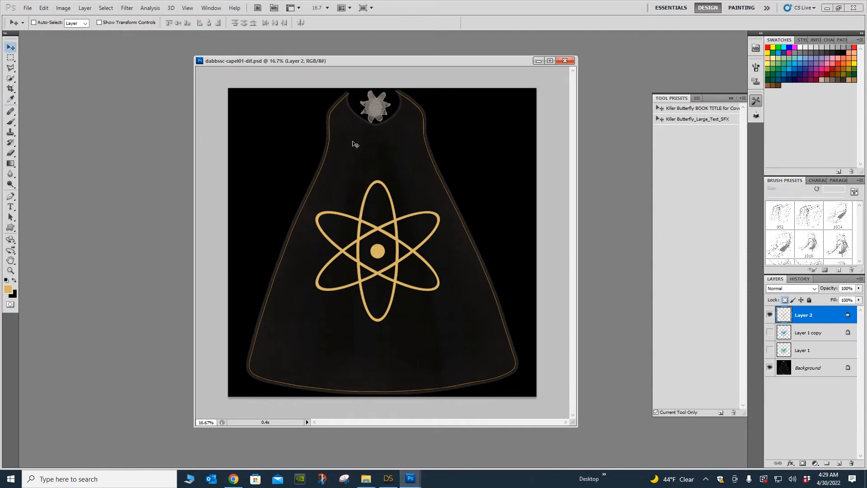
left_click(85, 7)
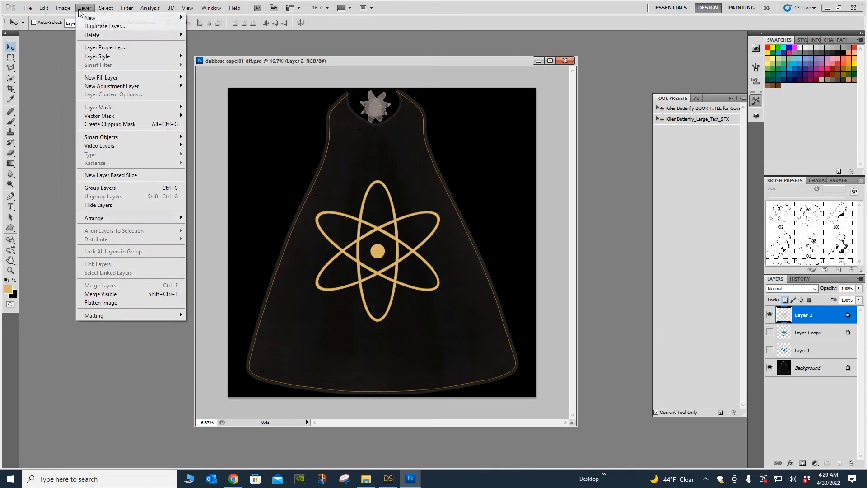
left_click(104, 26)
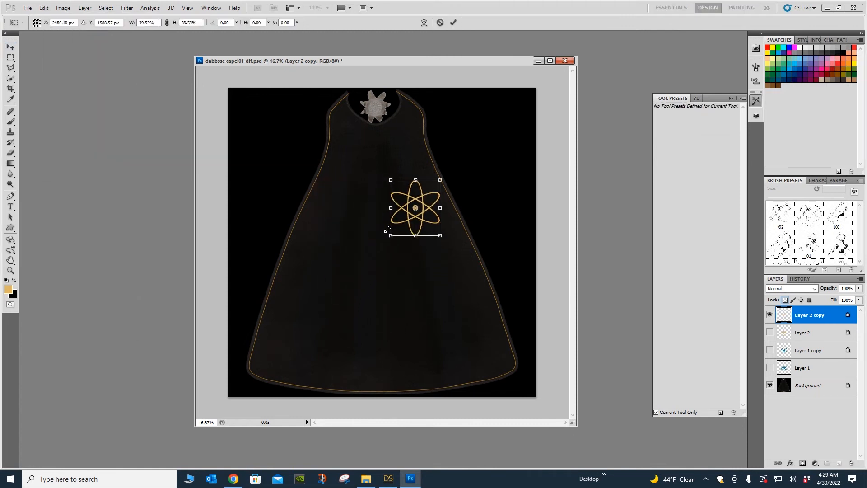
left_click_drag(415, 208, 374, 155)
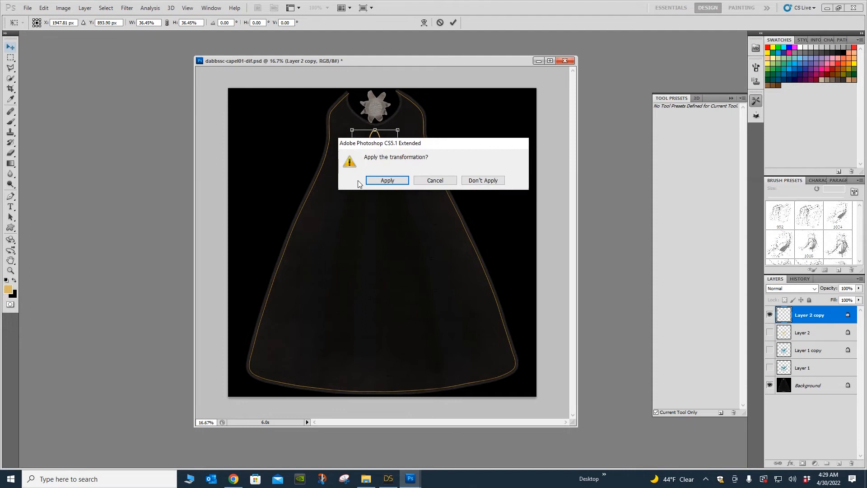
left_click(387, 180)
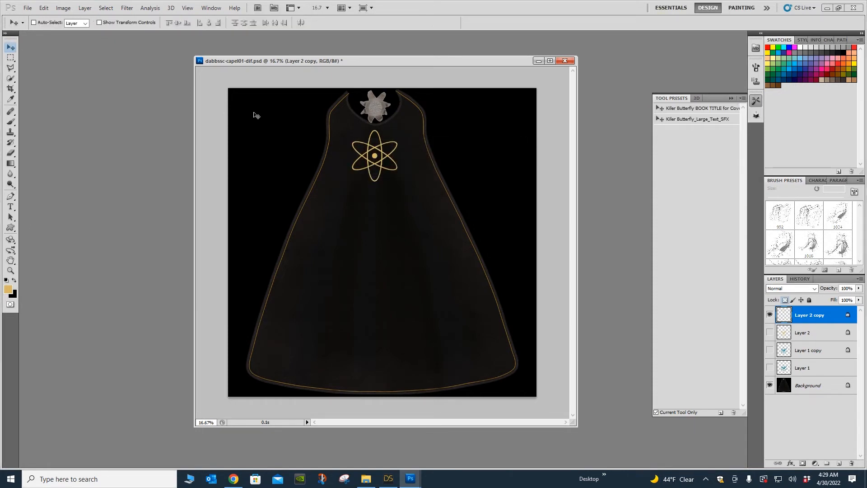
Save the texture as a maximum-quality JPEG named 'dabbssc-capel02-dif'.
key("ctrl+shift+s")
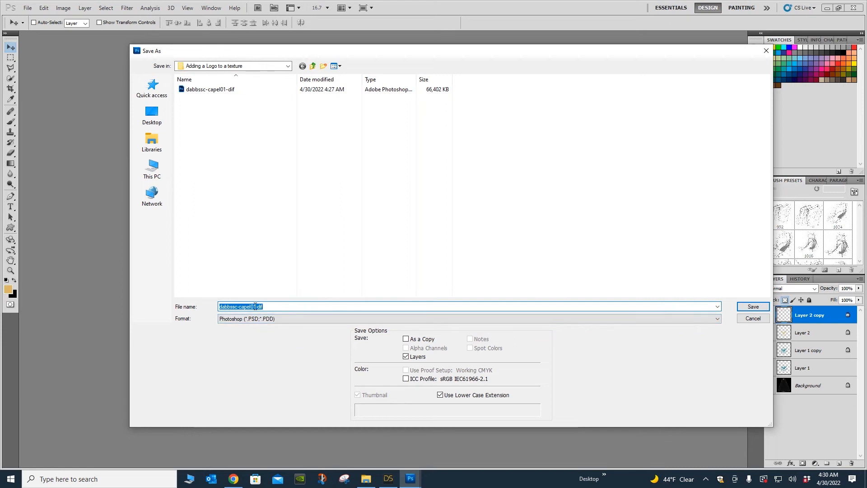
type("dabbssc-capel02-dif")
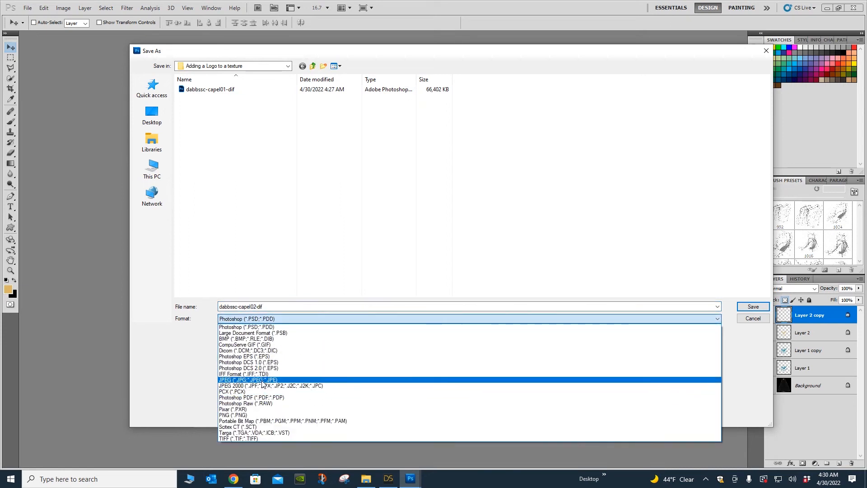
left_click(246, 380)
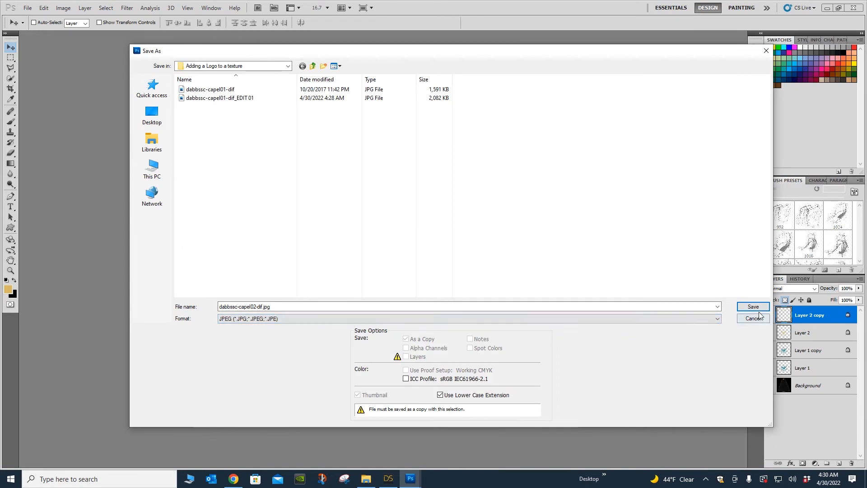
left_click(752, 306)
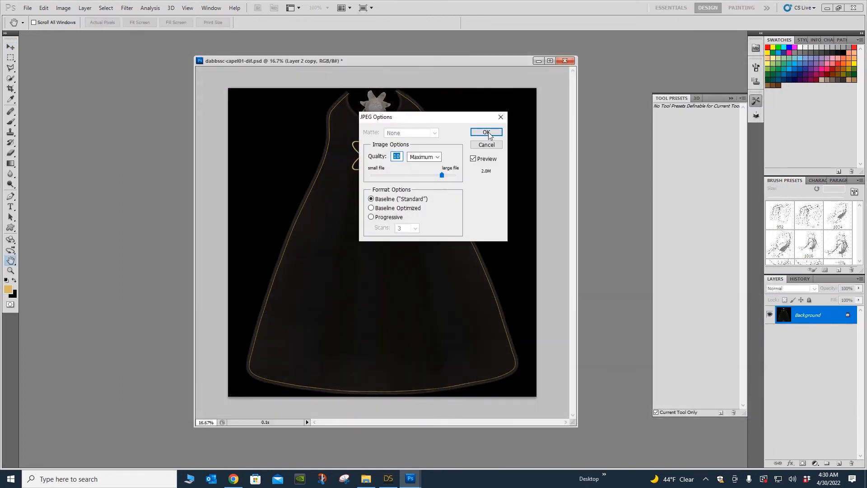
left_click(486, 132)
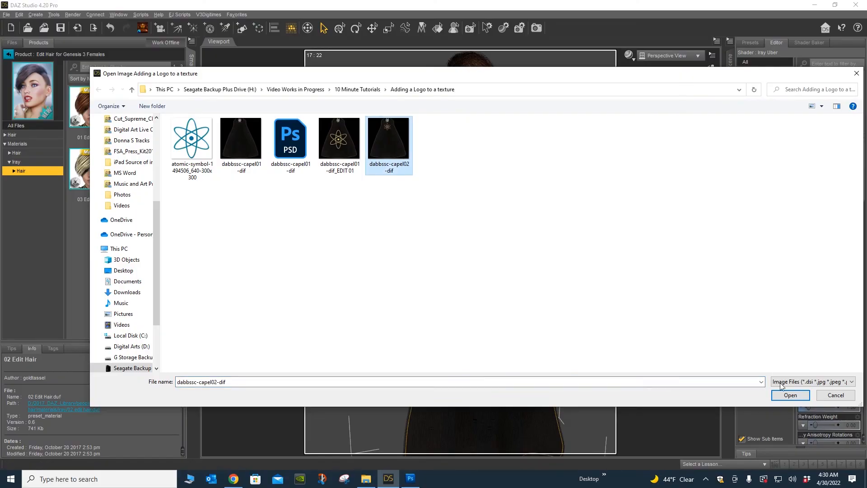
Open dabbssc-capel02-dif as the cape texture and show the cape's Parameters.
left_click(790, 394)
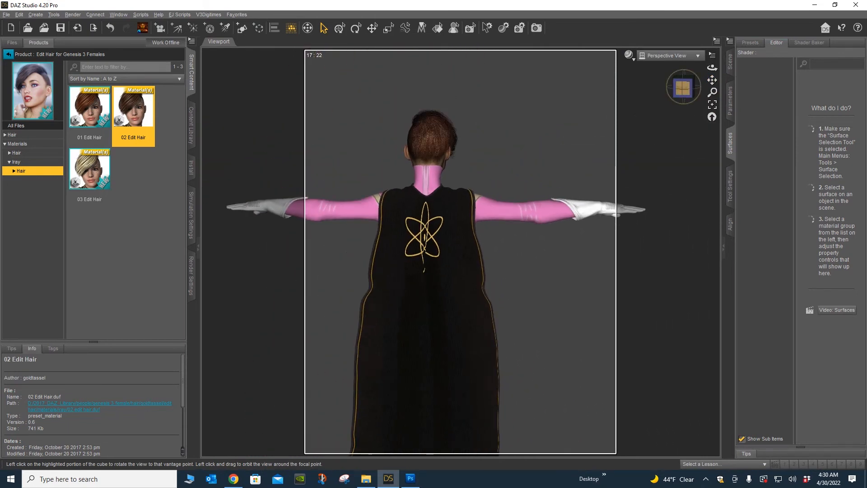
left_click(729, 59)
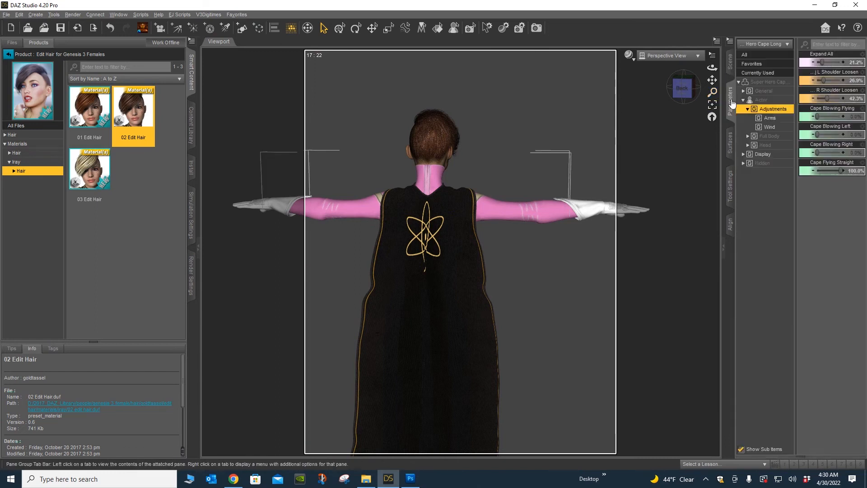
Set Cape Flying Straight to 0% and raise Cape Blowing Right so the cape billows sideways.
left_click_drag(840, 170, 829, 171)
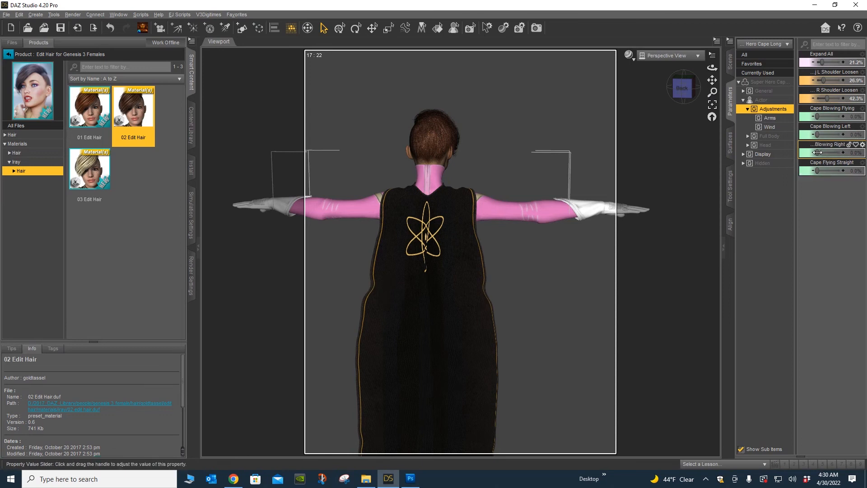
left_click_drag(818, 153, 837, 153)
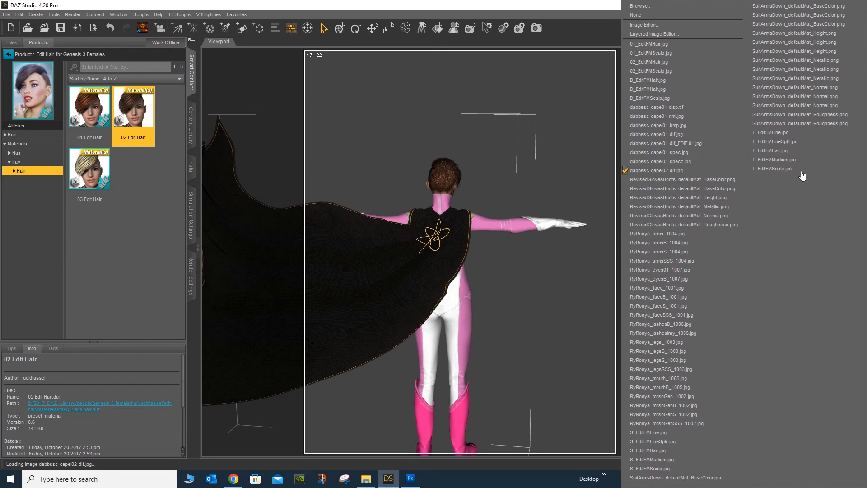
Reapply the dabbssc-capel01-dif_EDIT 01 texture and rotate the view toward the figure's front.
left_click(658, 79)
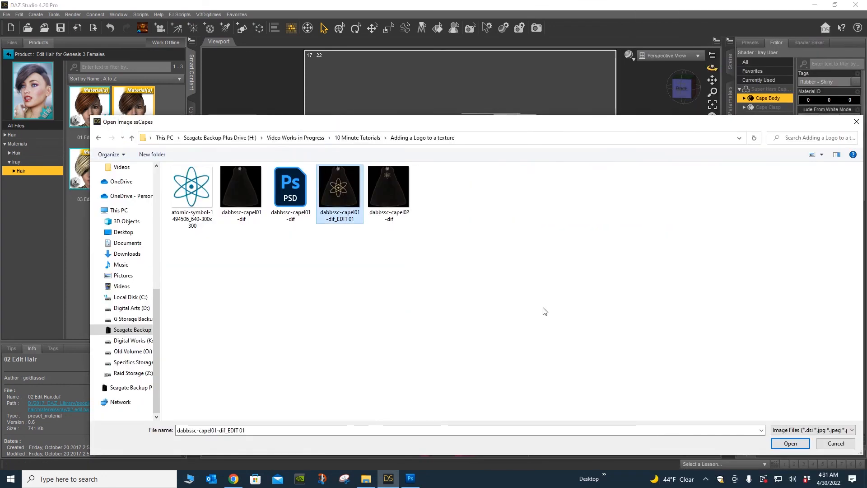
left_click(789, 443)
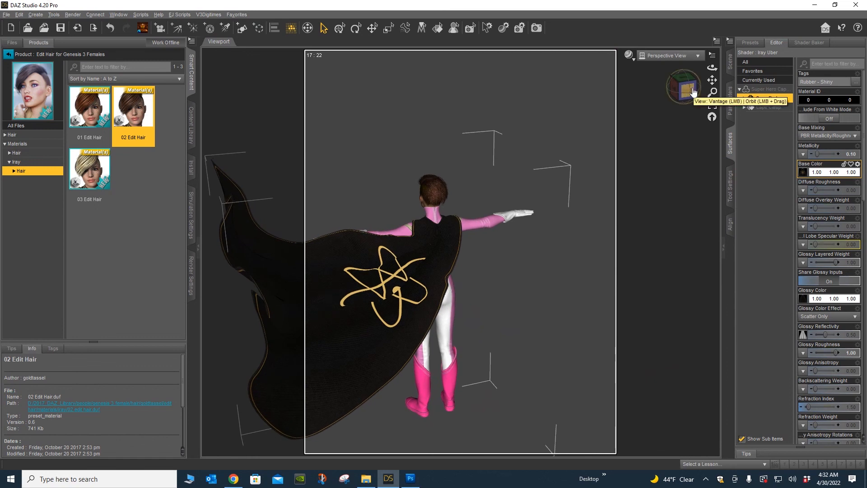
left_click(687, 87)
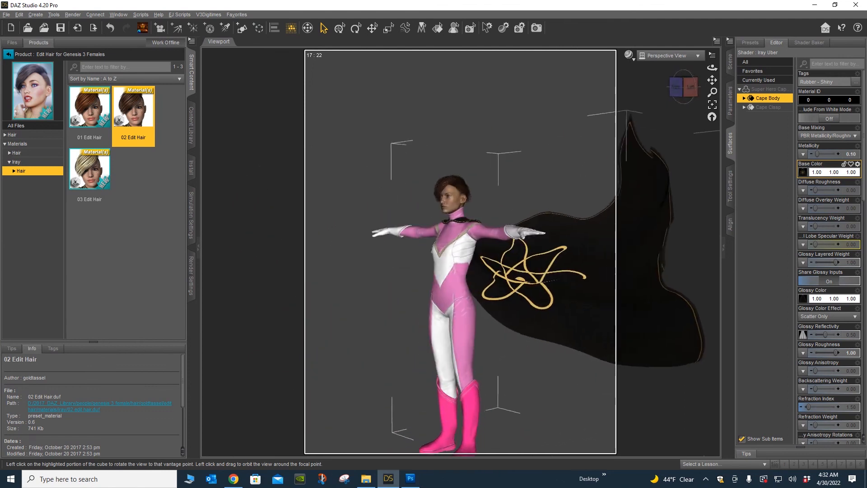